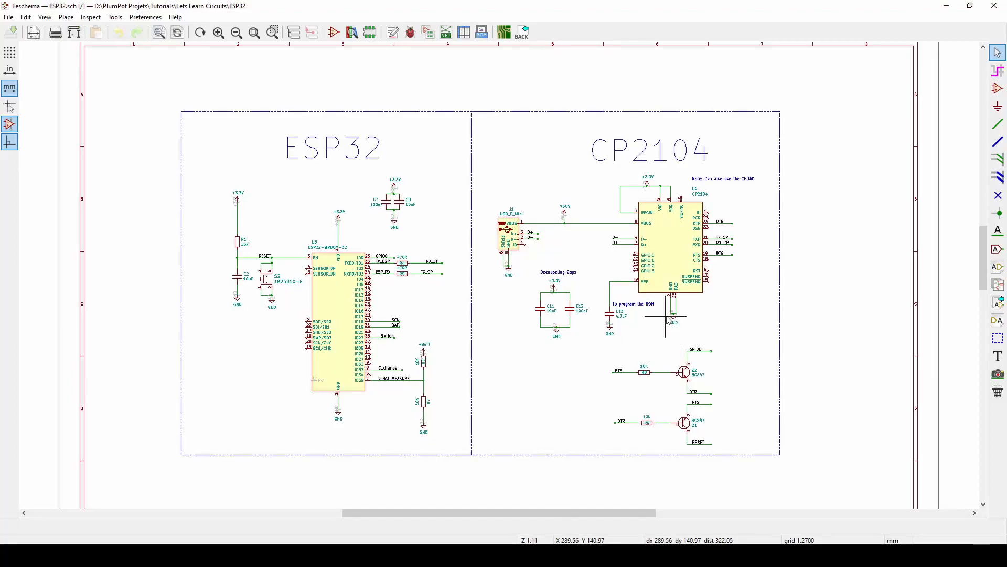
mouse_move(667, 314)
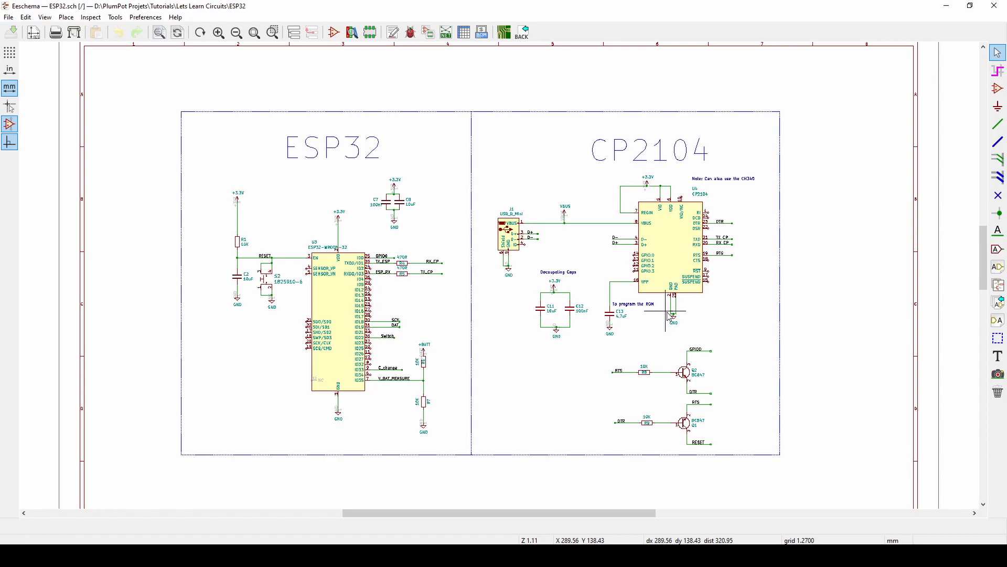
mouse_move(755, 303)
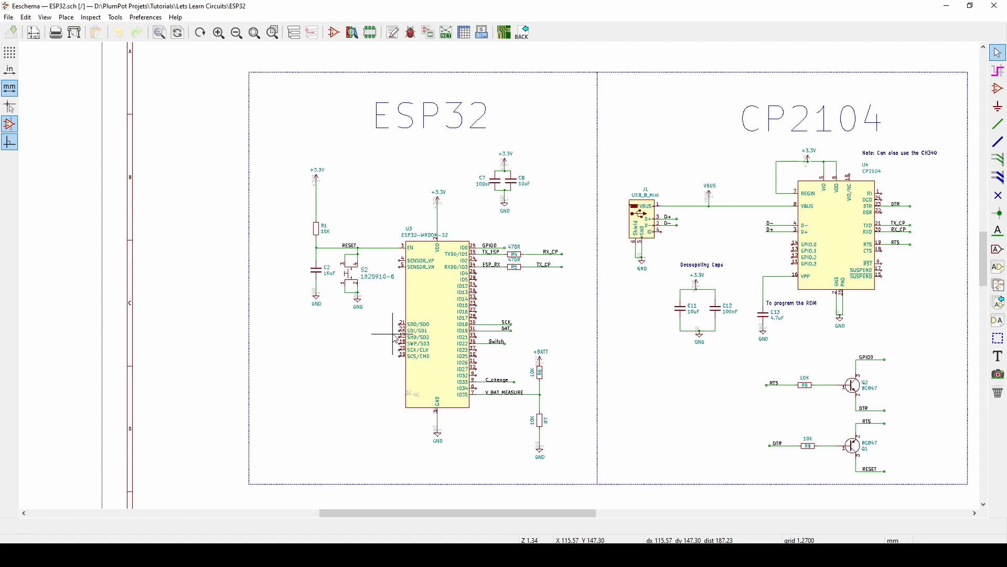
mouse_move(412, 356)
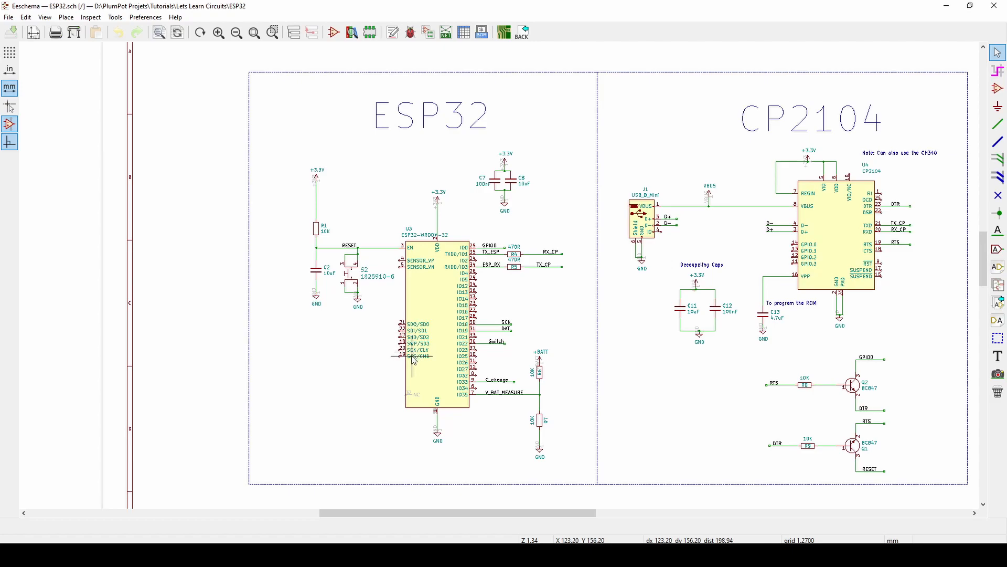
mouse_move(433, 344)
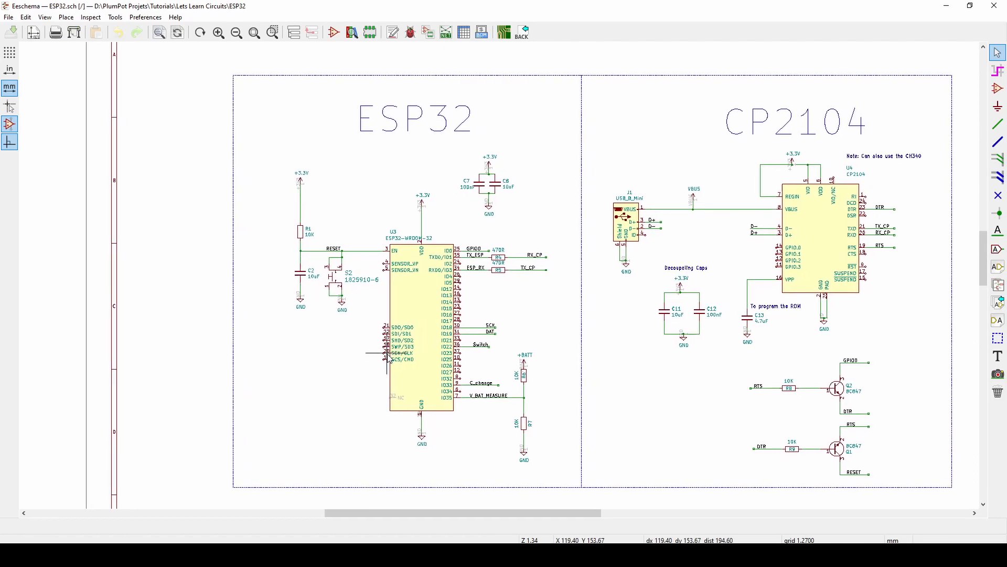
mouse_move(408, 356)
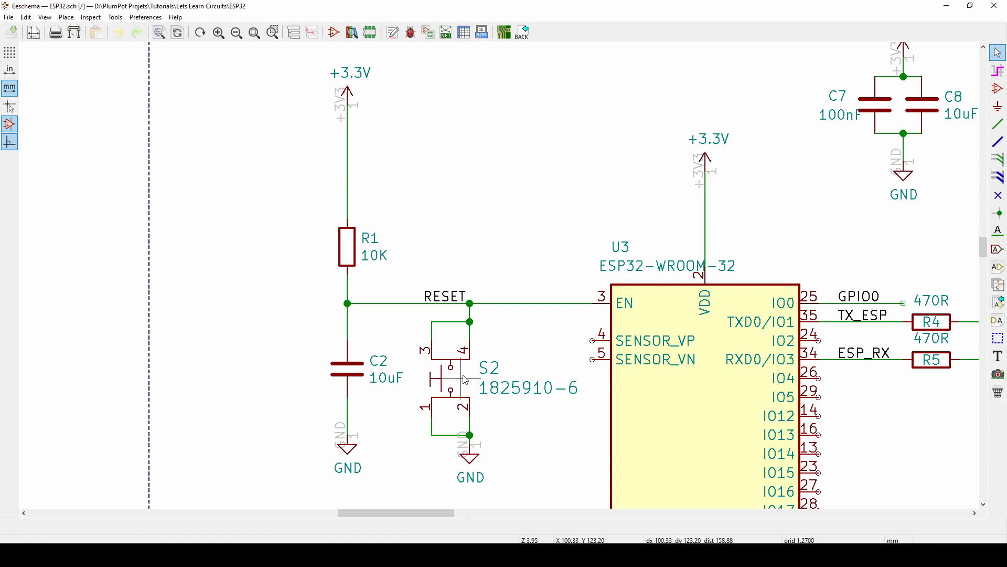
mouse_move(536, 327)
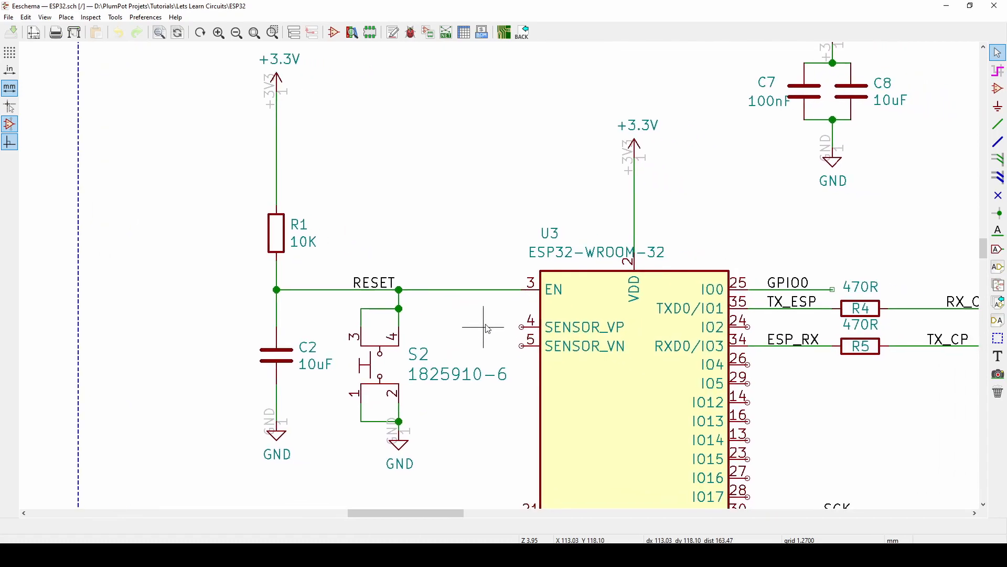
- Leave the schematic and return to the Pcbnew window showing the unrouted ESP32 board
scroll(down, 3)
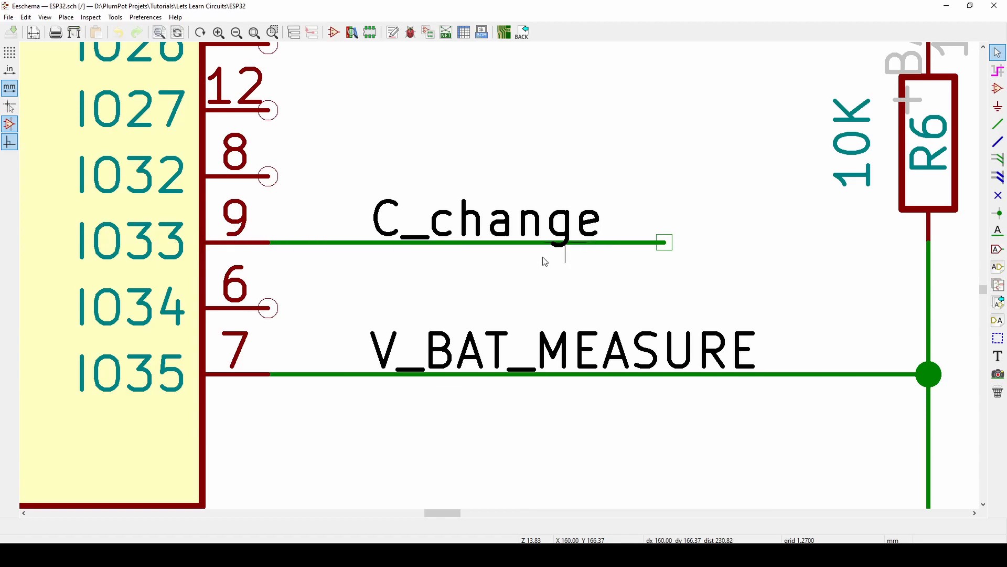
scroll(down, 3)
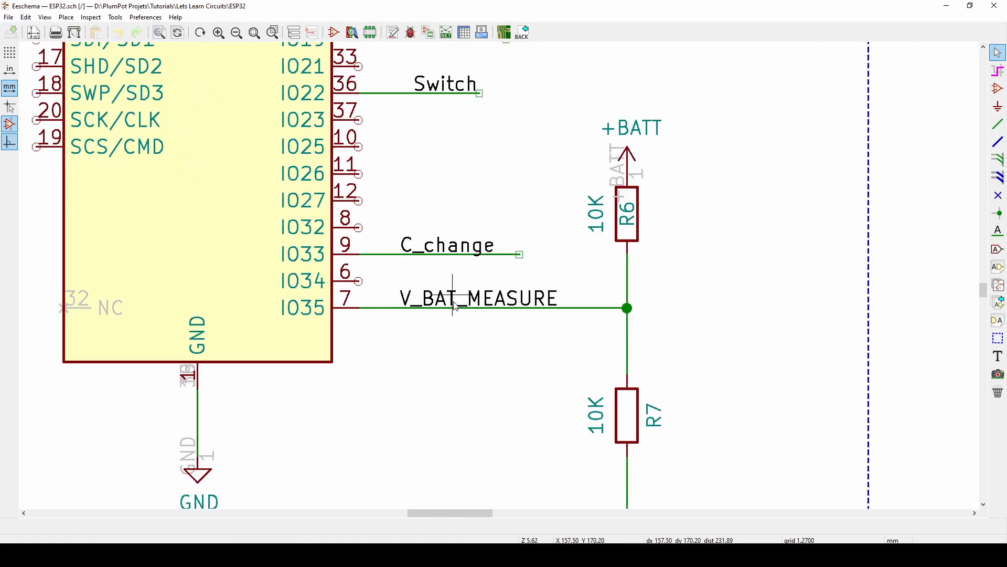
mouse_move(243, 326)
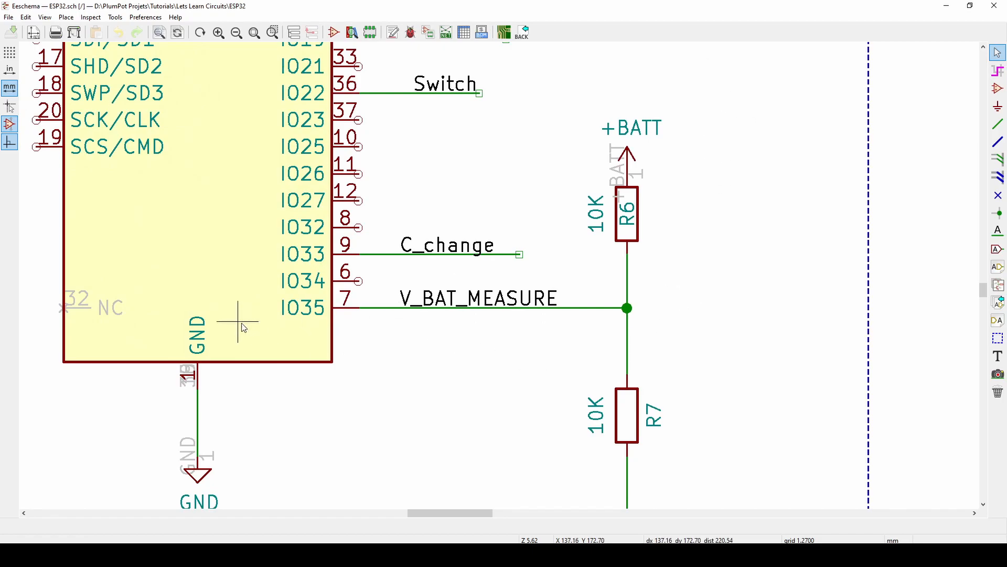
mouse_move(316, 343)
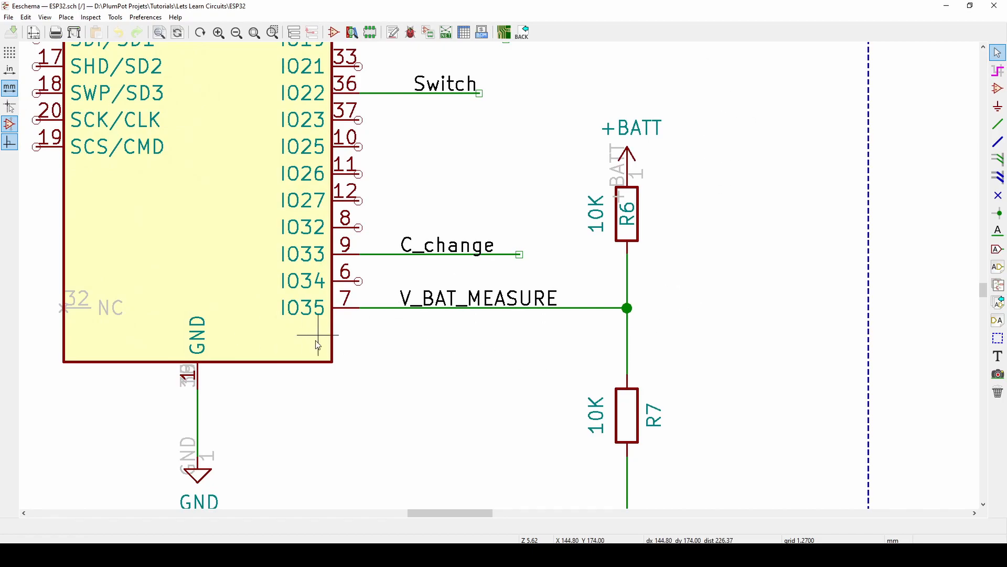
mouse_move(559, 160)
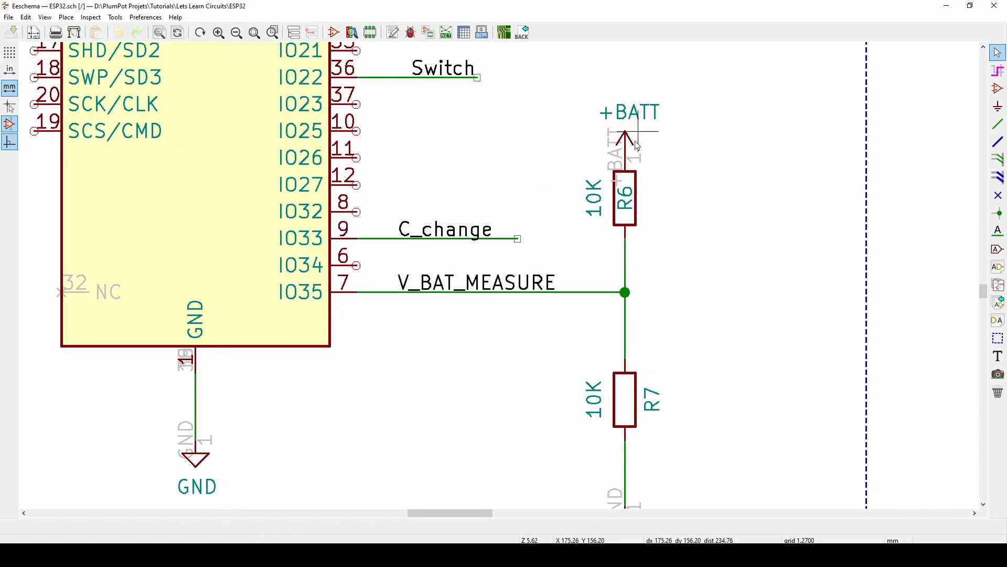
mouse_move(587, 285)
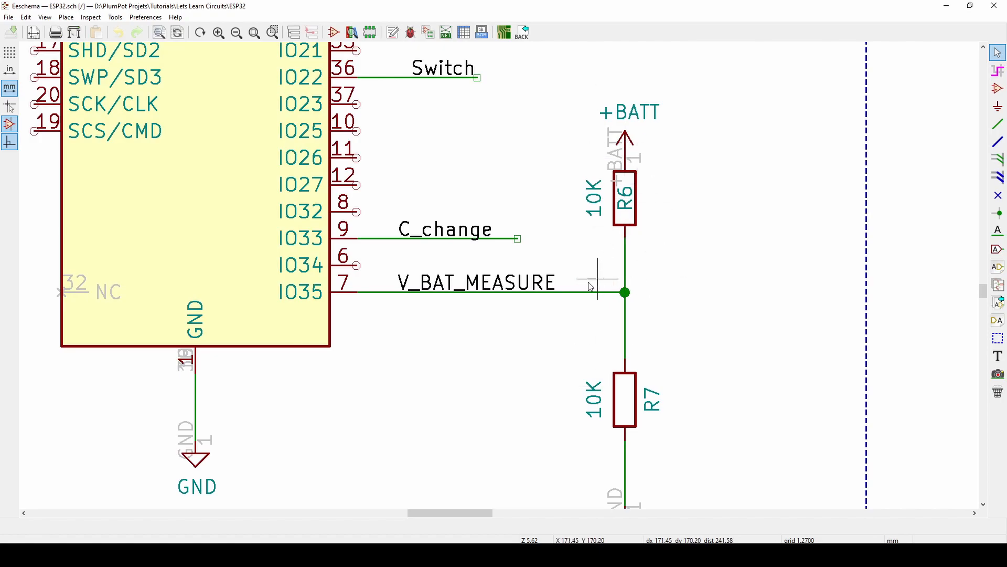
mouse_move(492, 266)
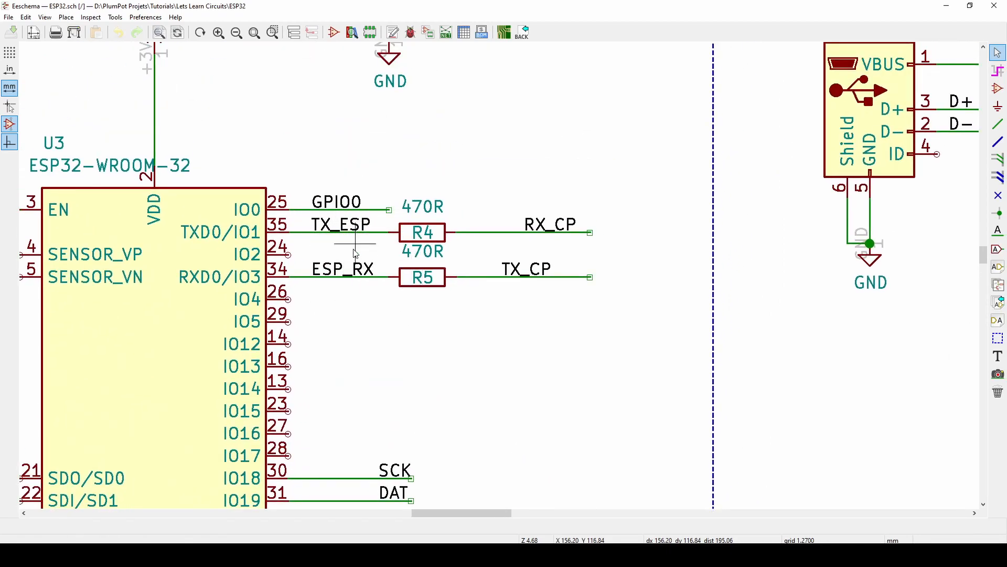
mouse_move(360, 252)
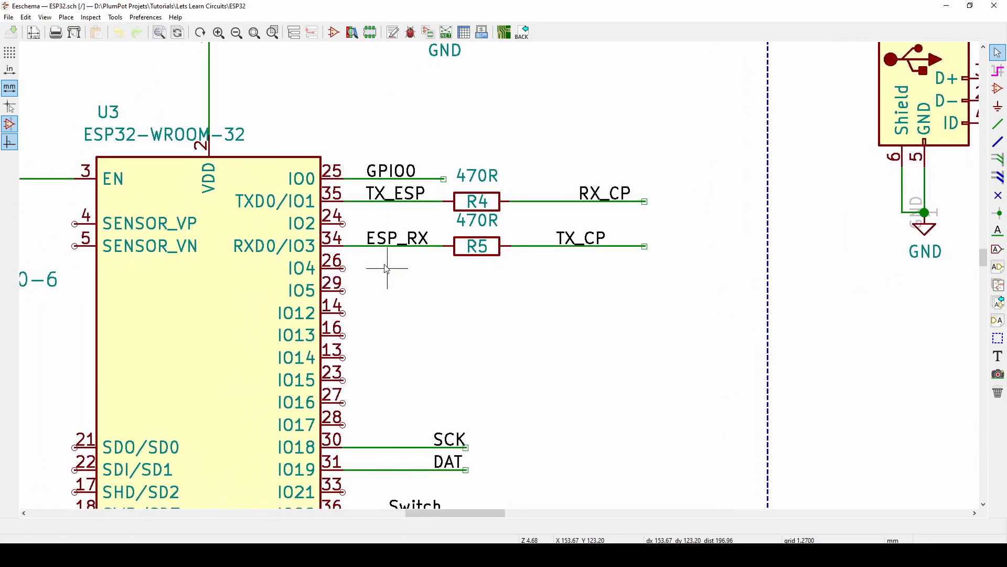
mouse_move(409, 303)
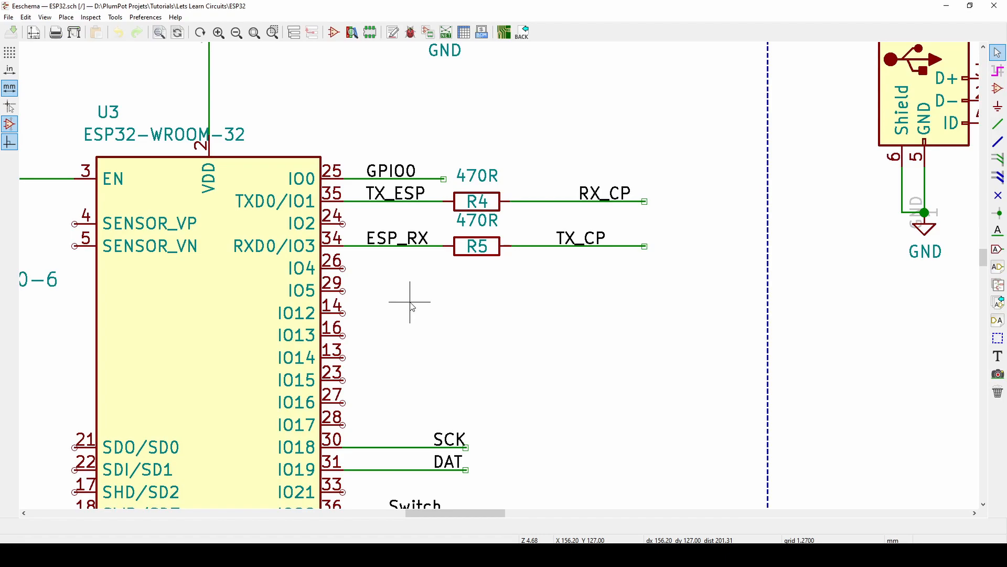
mouse_move(427, 297)
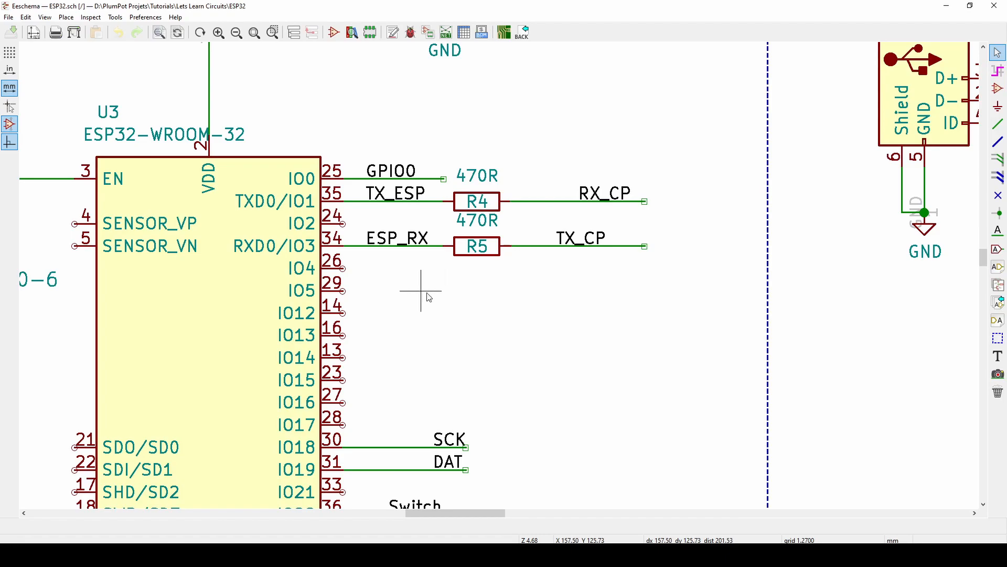
mouse_move(420, 251)
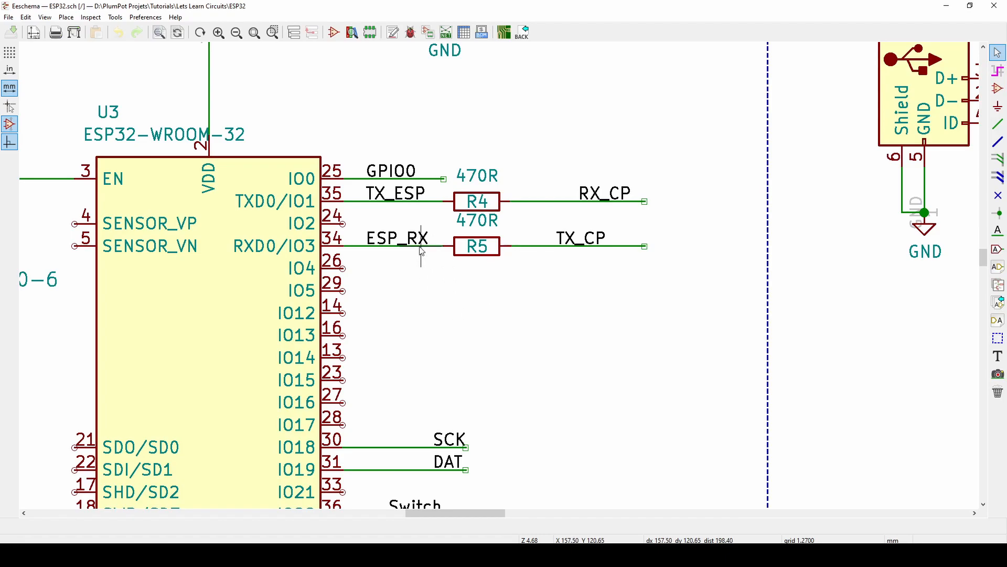
scroll(down, 3)
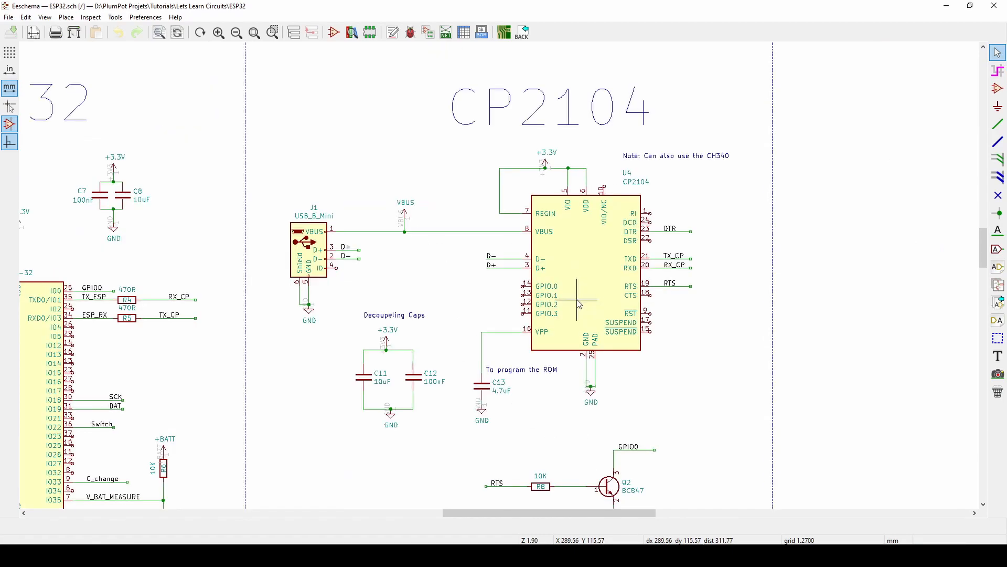
mouse_move(572, 298)
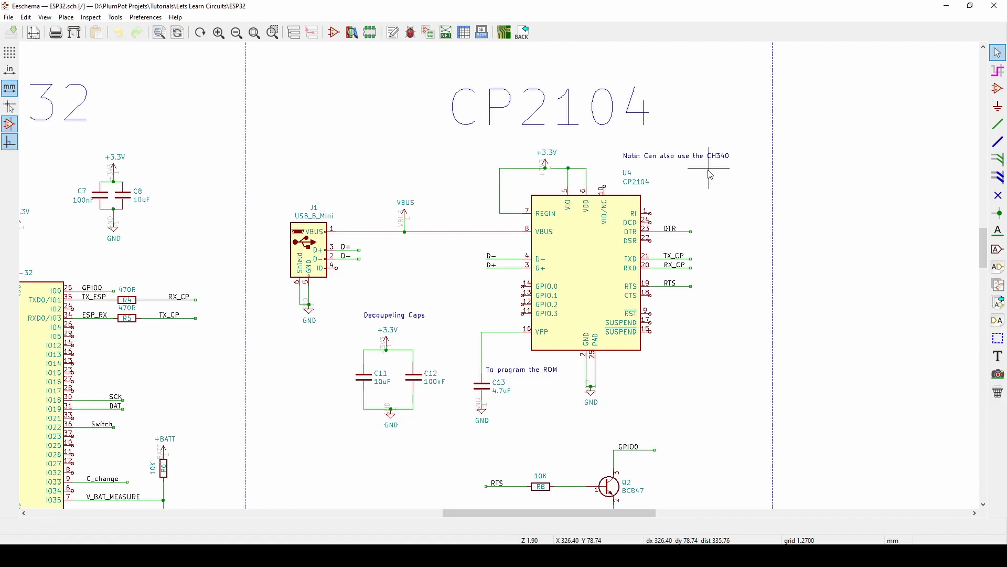
mouse_move(640, 336)
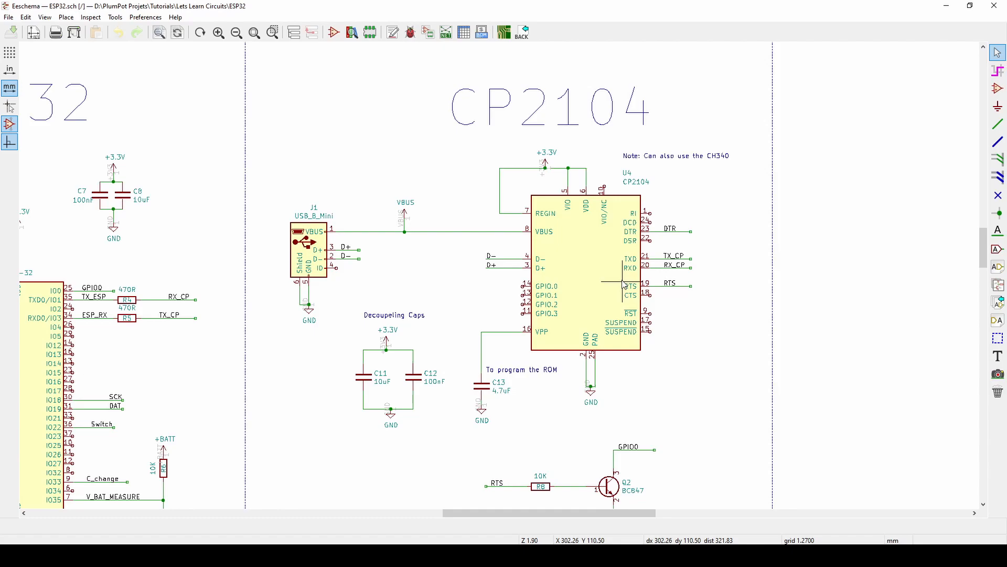
mouse_move(588, 222)
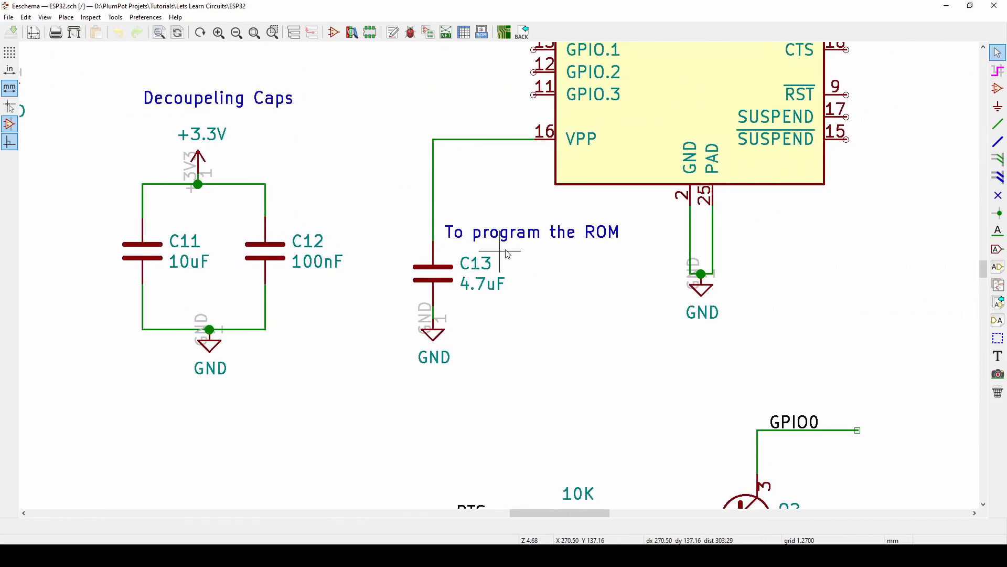
scroll(down, 3)
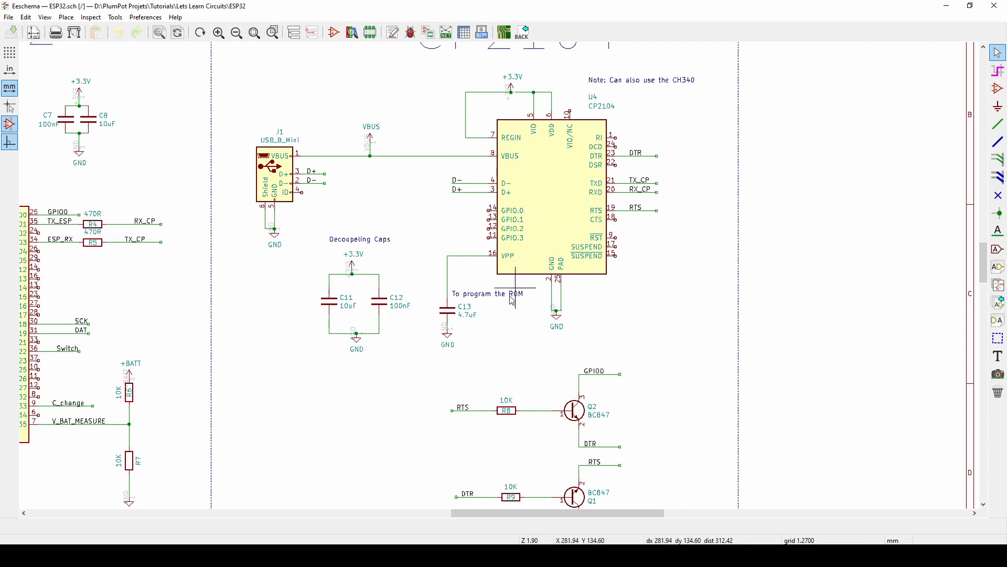
mouse_move(444, 319)
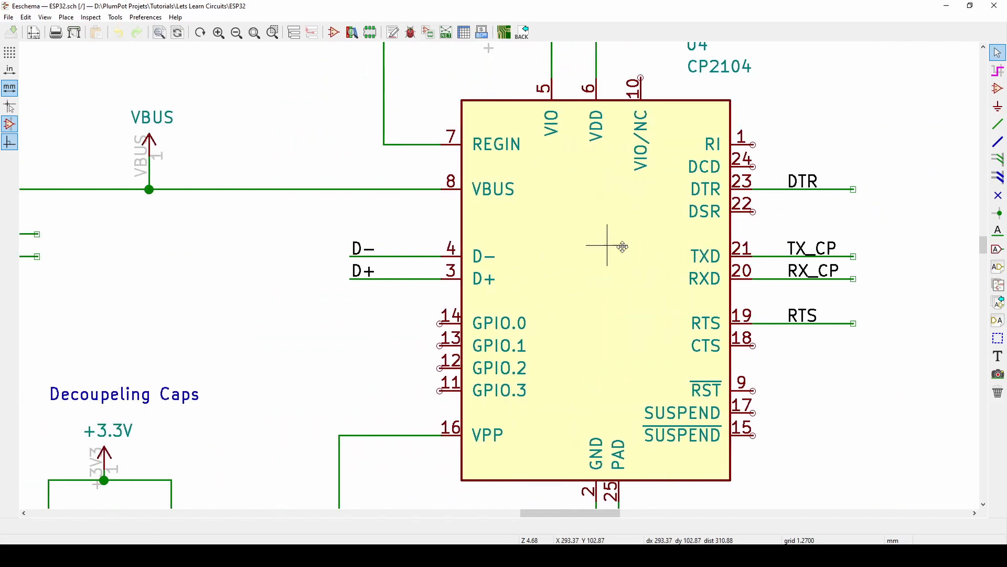
scroll(down, 3)
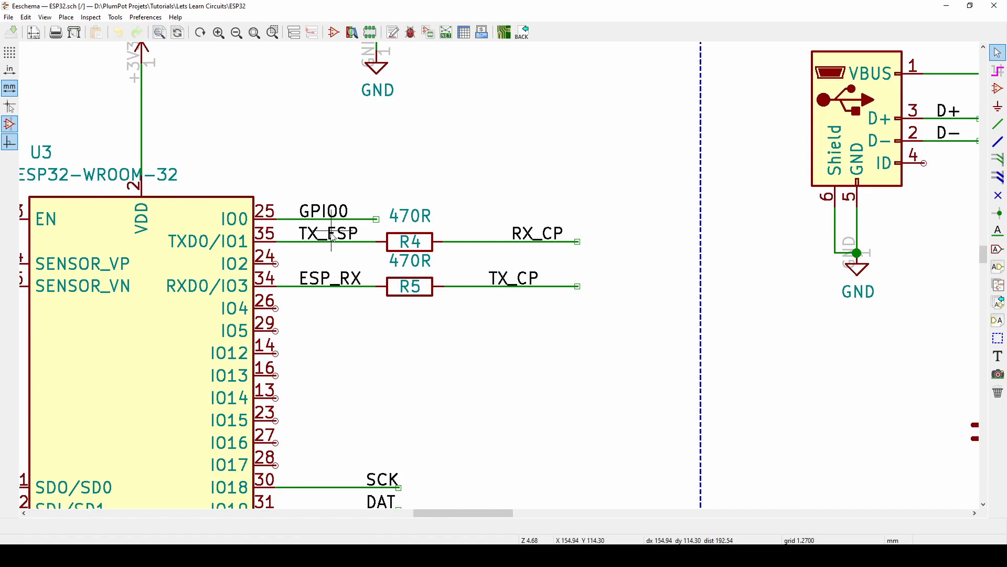
mouse_move(564, 255)
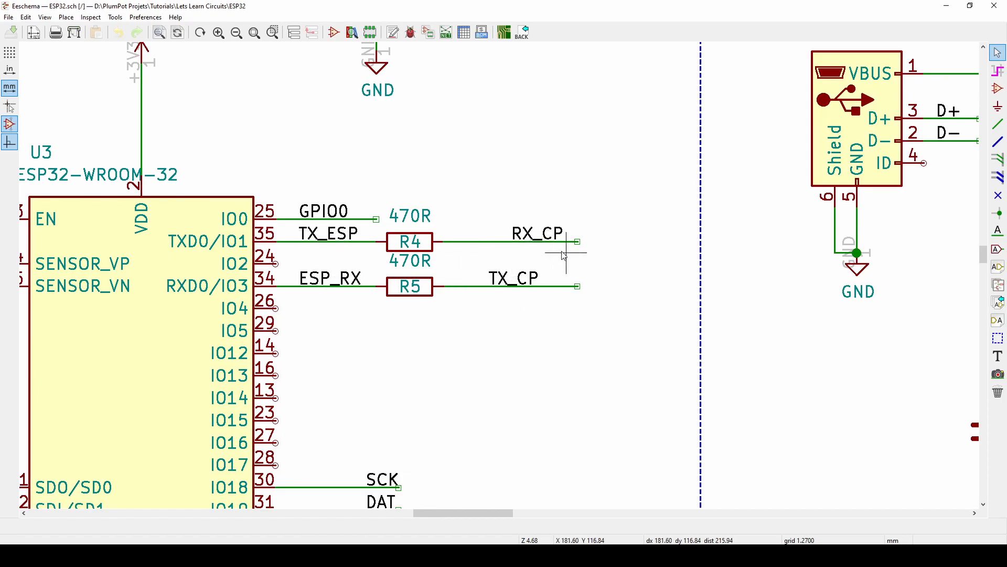
scroll(down, 3)
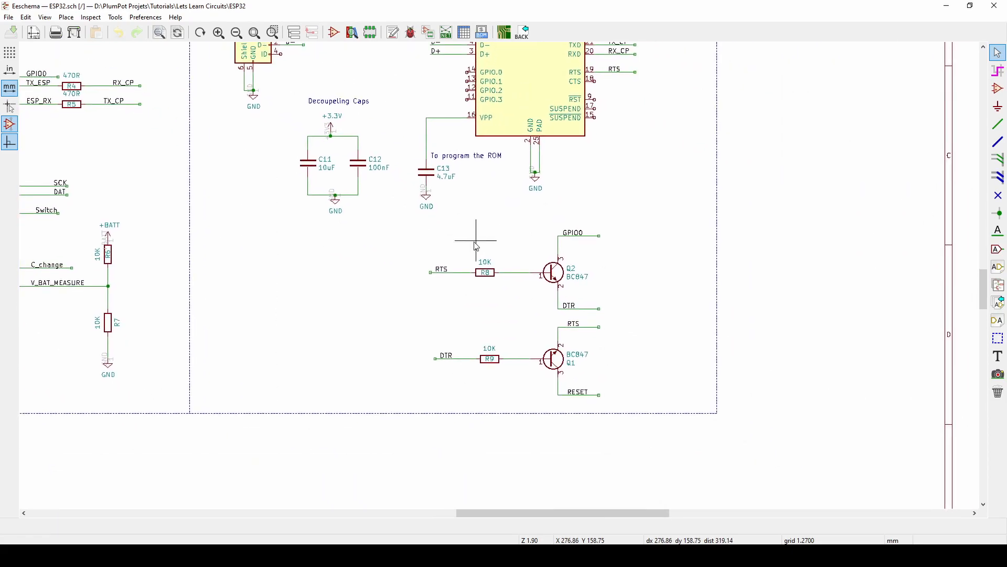
mouse_move(638, 363)
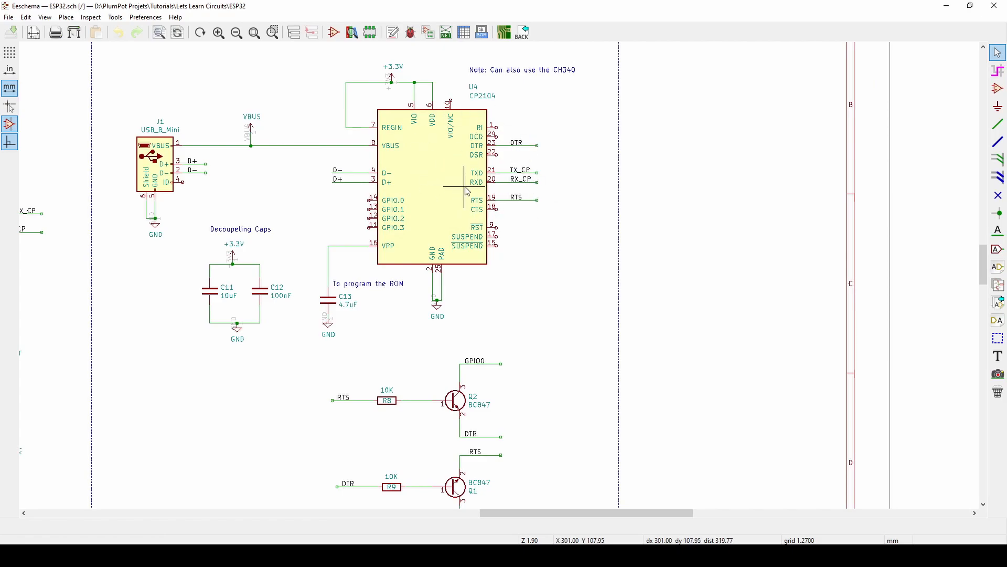
mouse_move(523, 230)
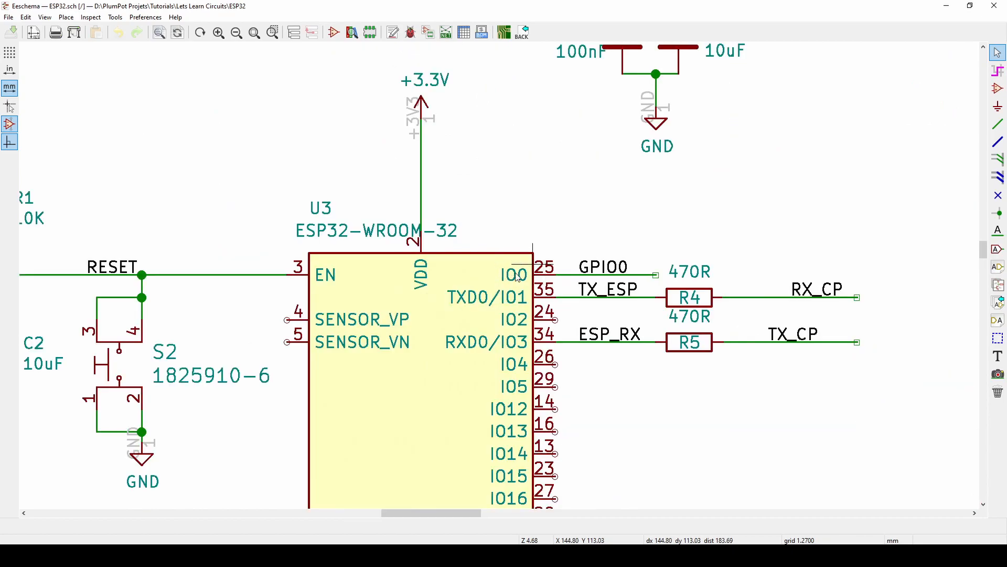
mouse_move(549, 273)
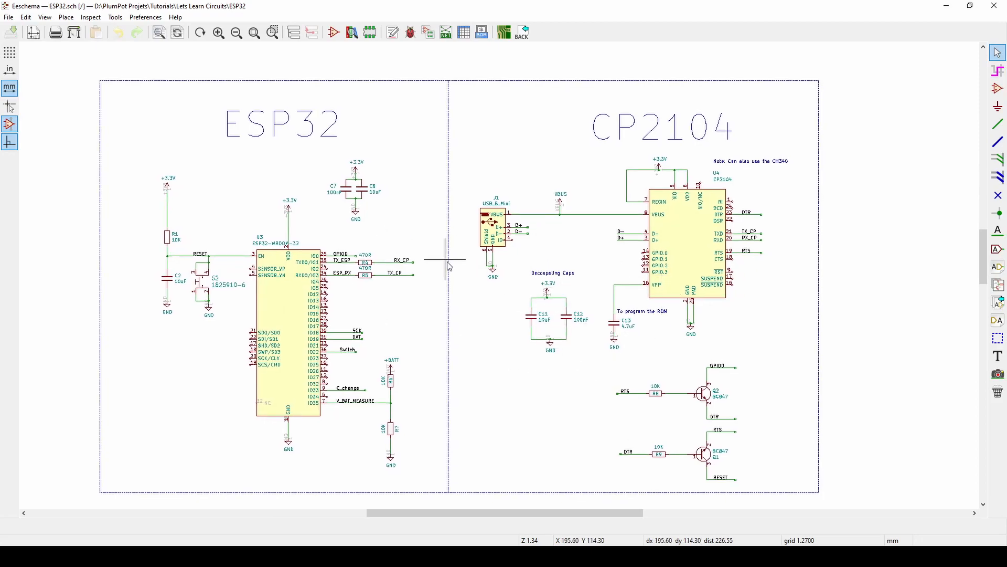
mouse_move(670, 294)
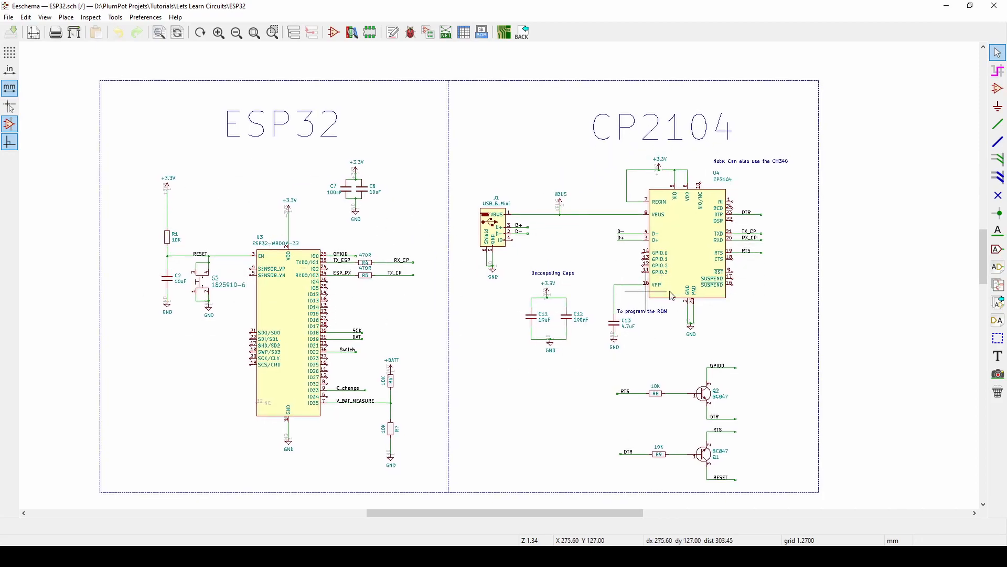
mouse_move(725, 156)
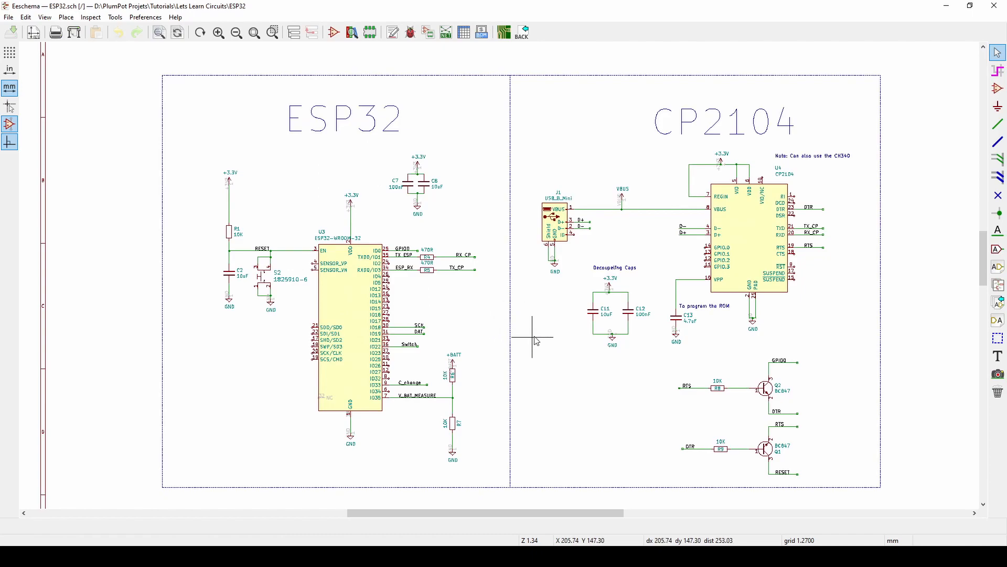
mouse_move(584, 456)
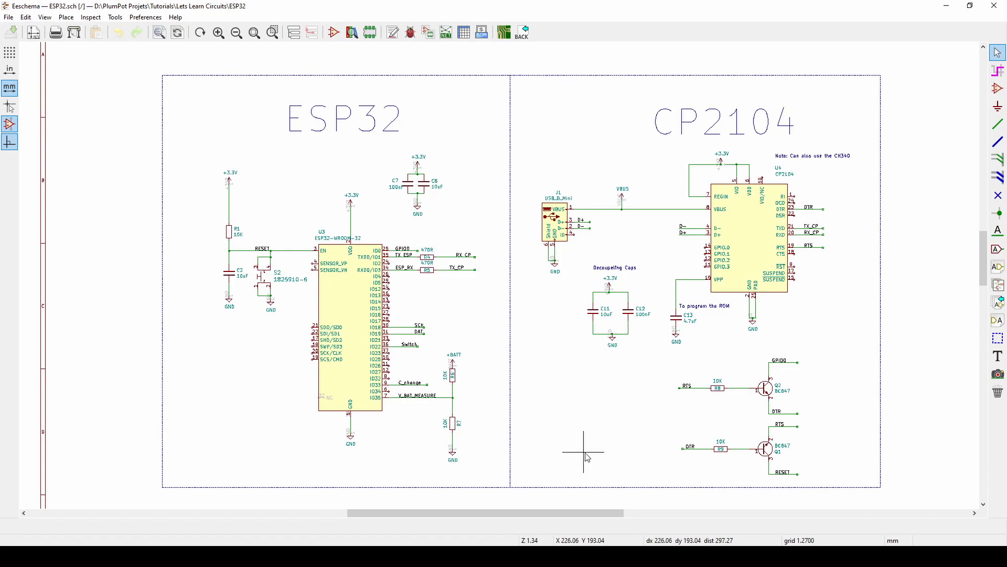
mouse_move(563, 350)
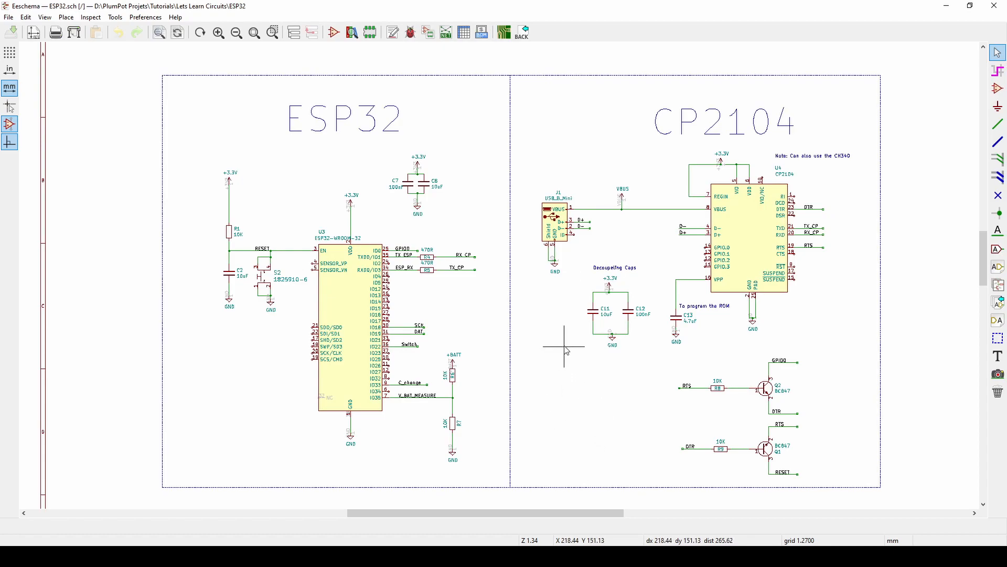
mouse_move(550, 331)
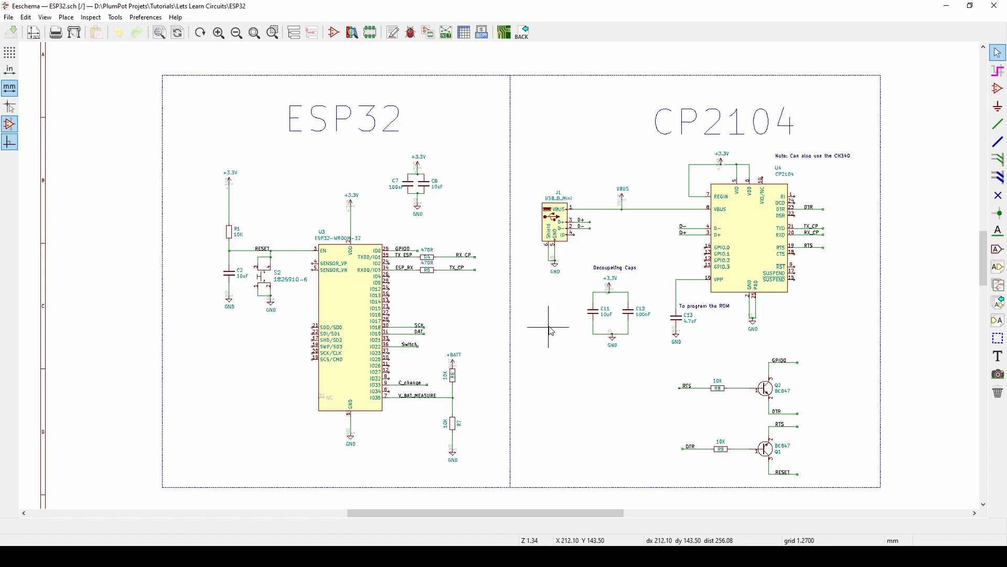
mouse_move(564, 340)
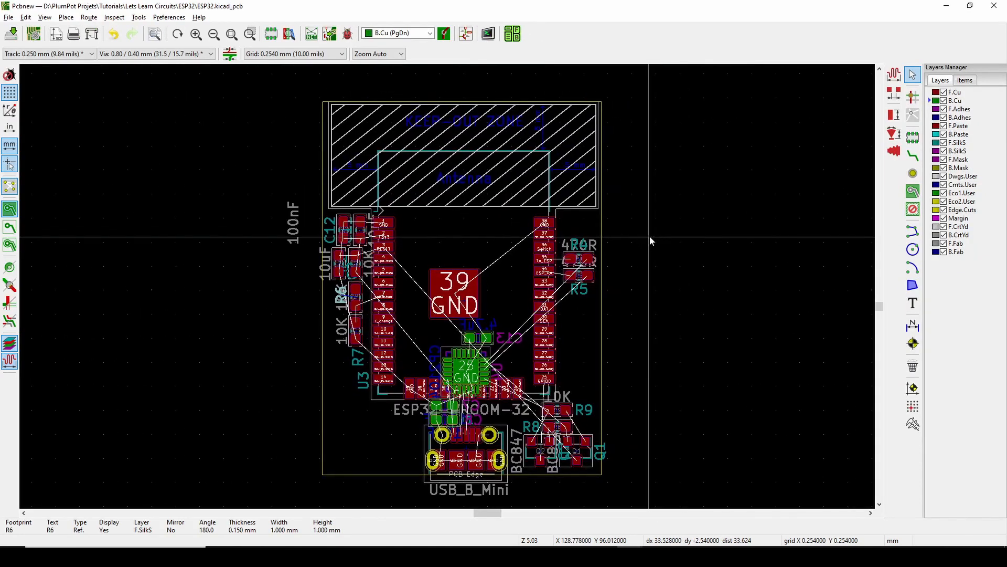
mouse_move(616, 241)
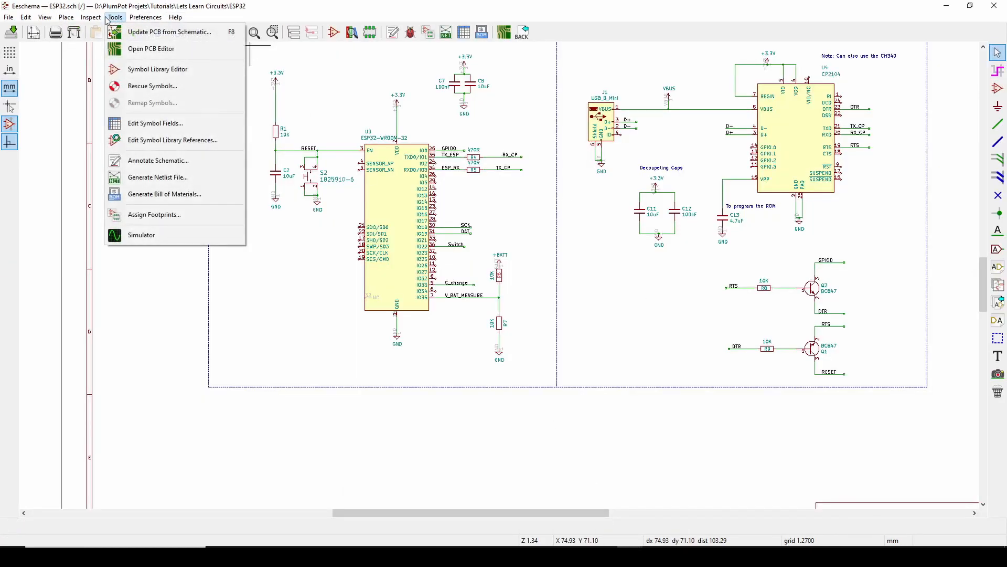
mouse_move(170, 32)
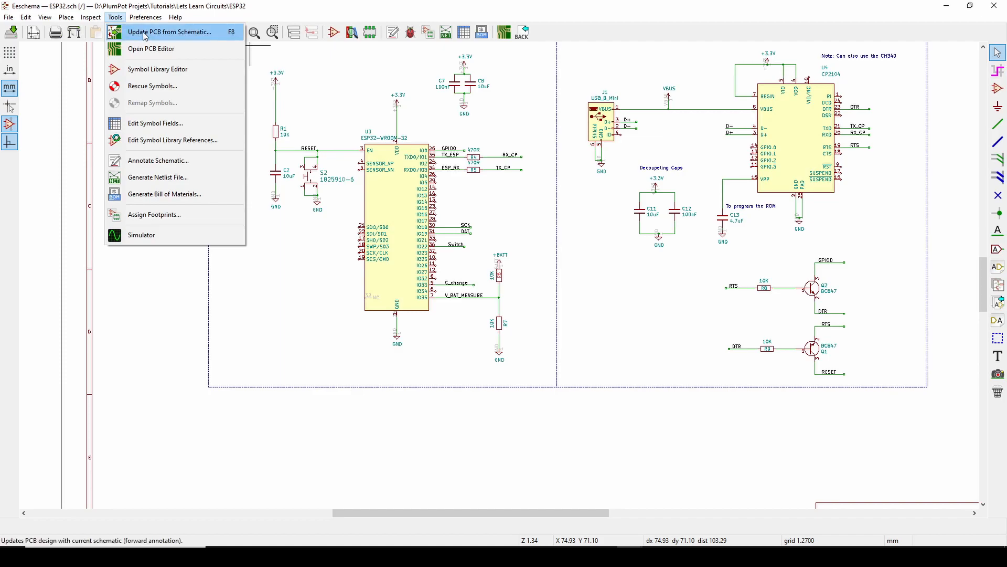
mouse_move(938, 21)
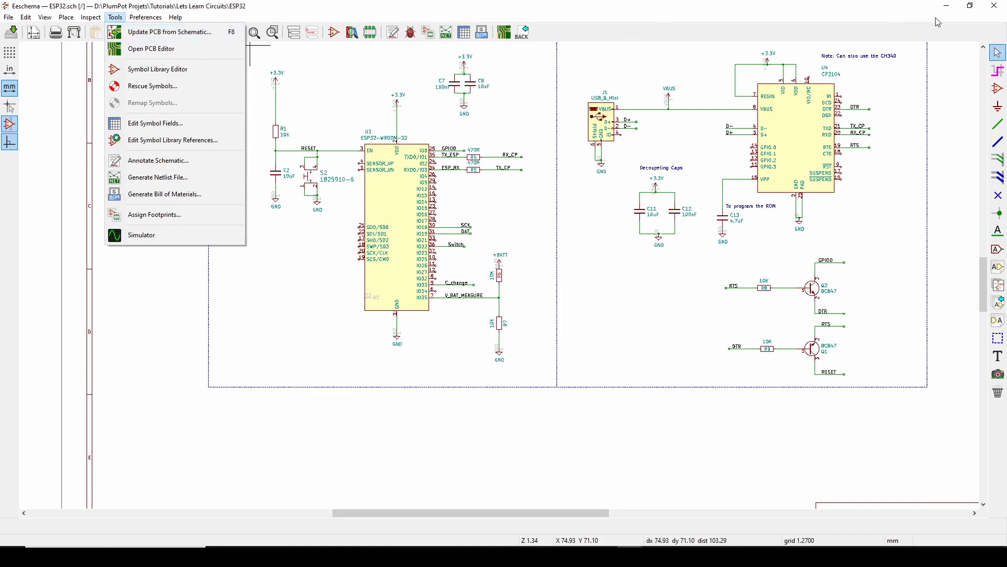
click(151, 48)
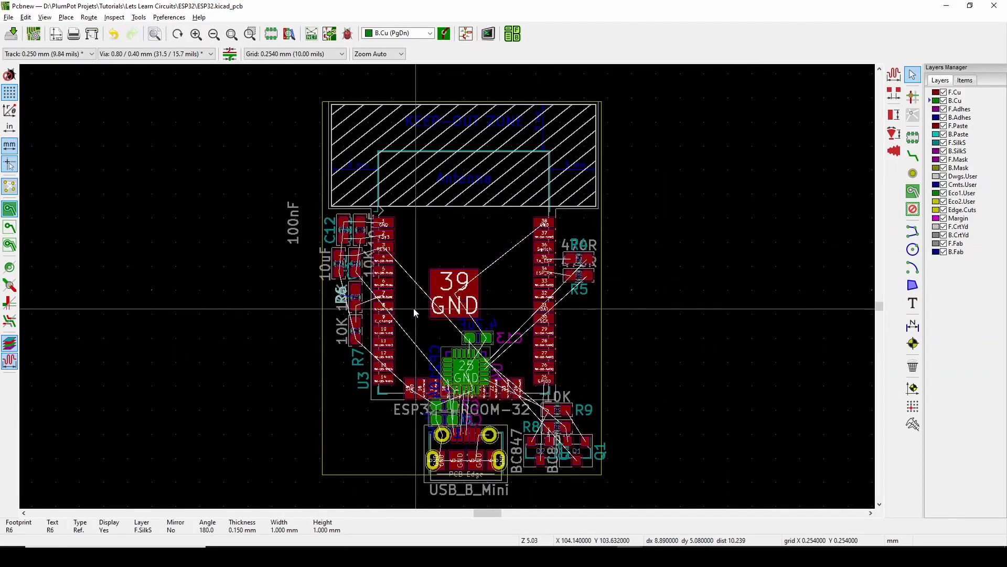
mouse_move(488, 162)
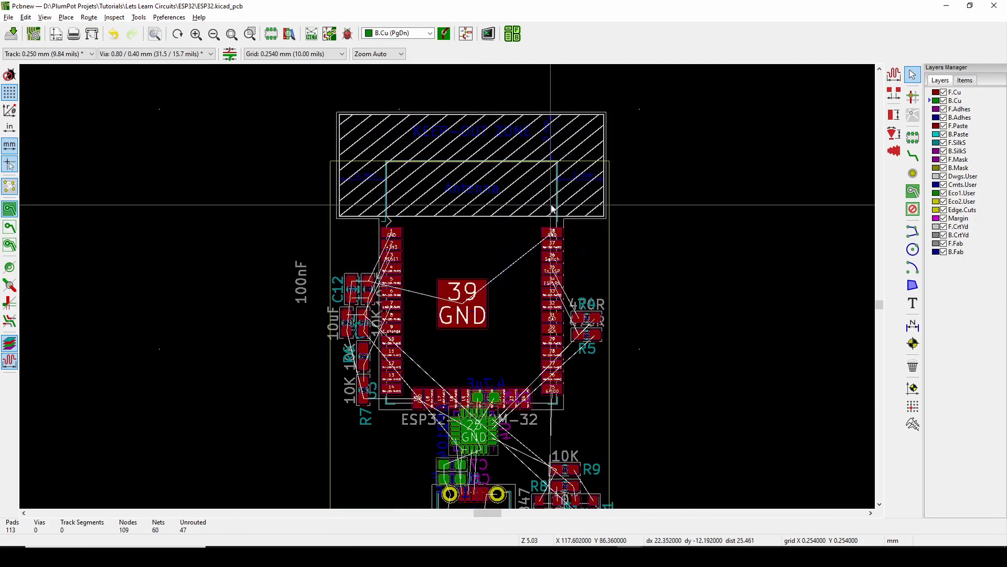
- Engage track routing on F.Cu near the CP2104 and USB connector
click(487, 34)
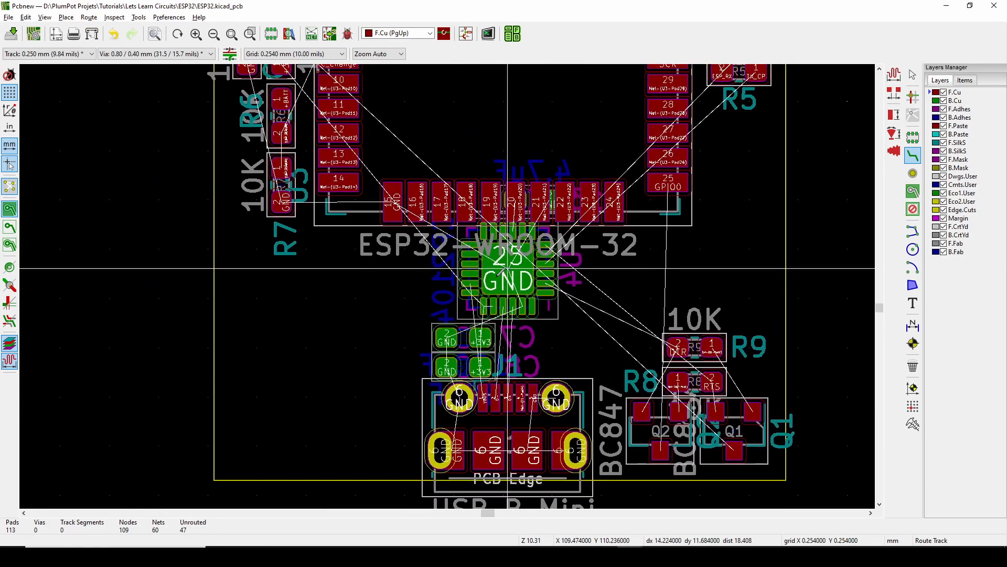
mouse_move(507, 305)
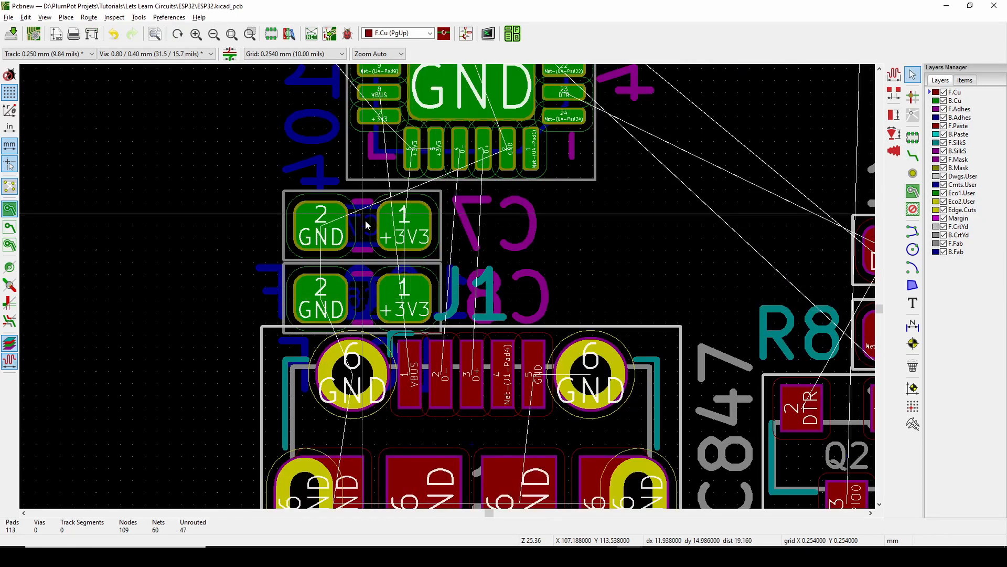
- Inspect the lower 10uF capacitor, then pick U4 Pad 25 to cross-probe the CP2104
click(361, 228)
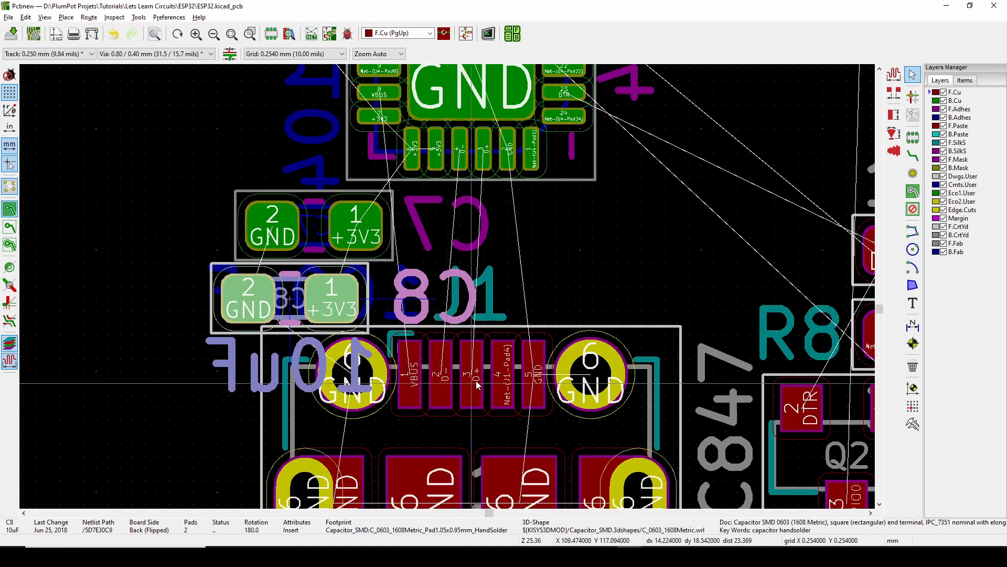
mouse_move(460, 332)
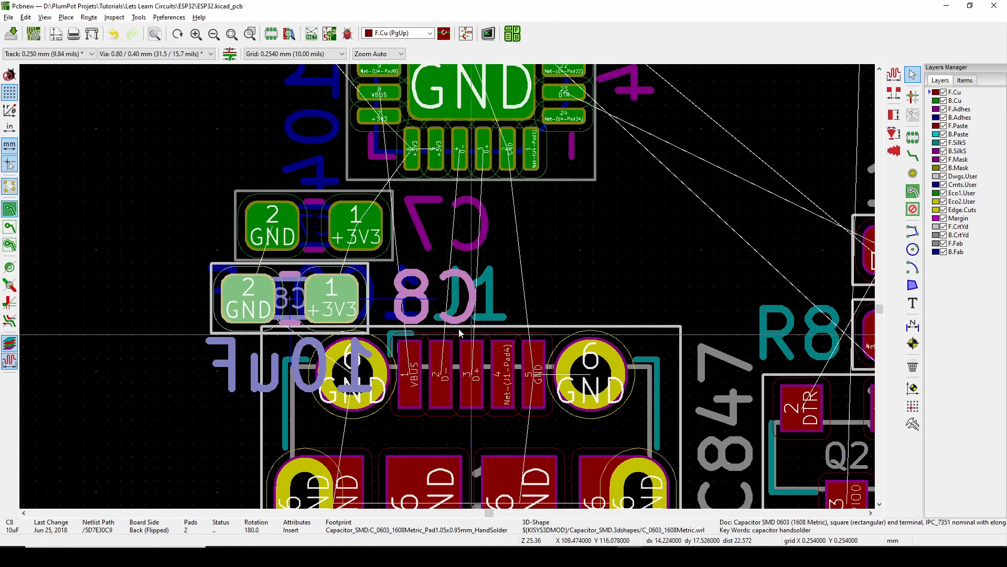
mouse_move(544, 190)
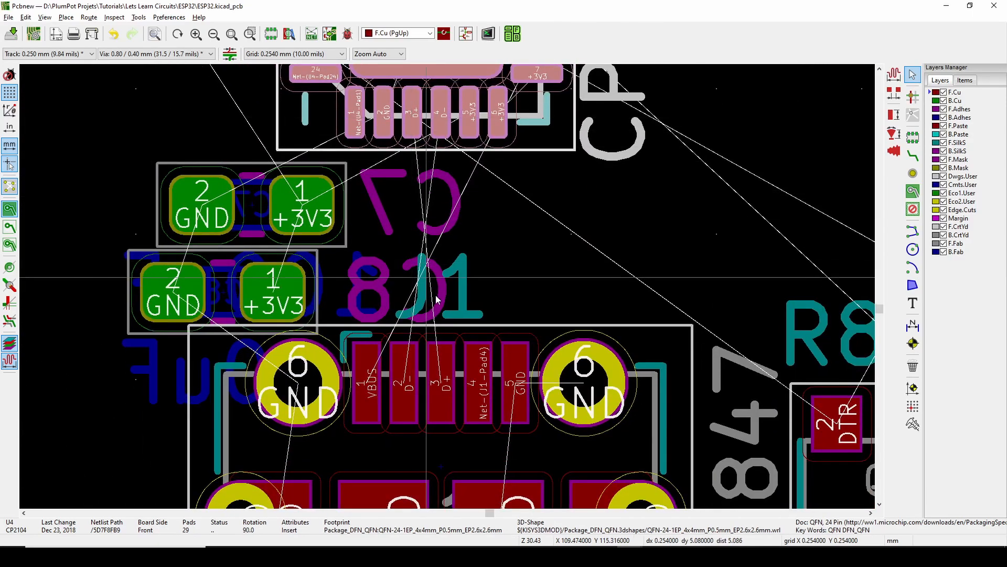
mouse_move(394, 384)
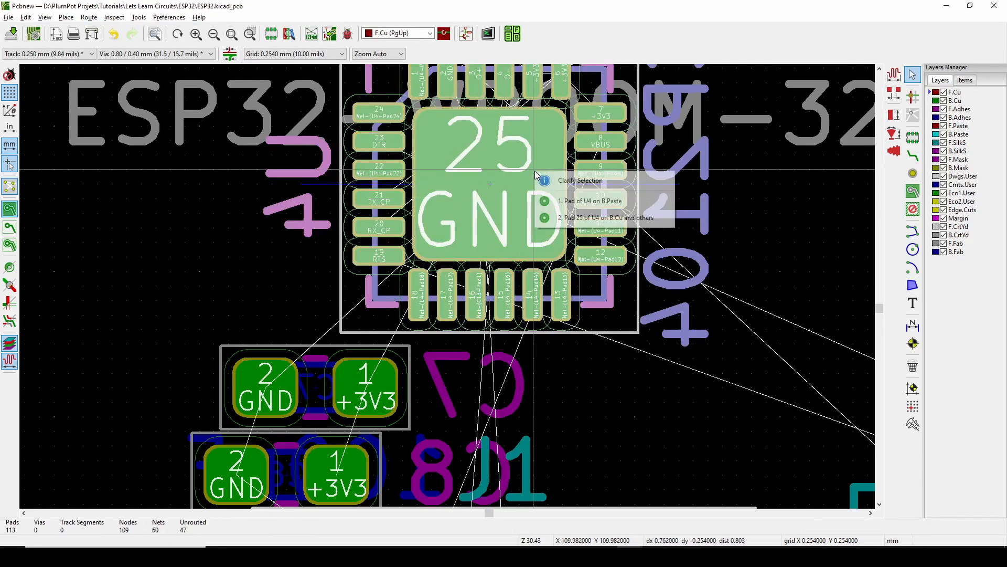
click(588, 218)
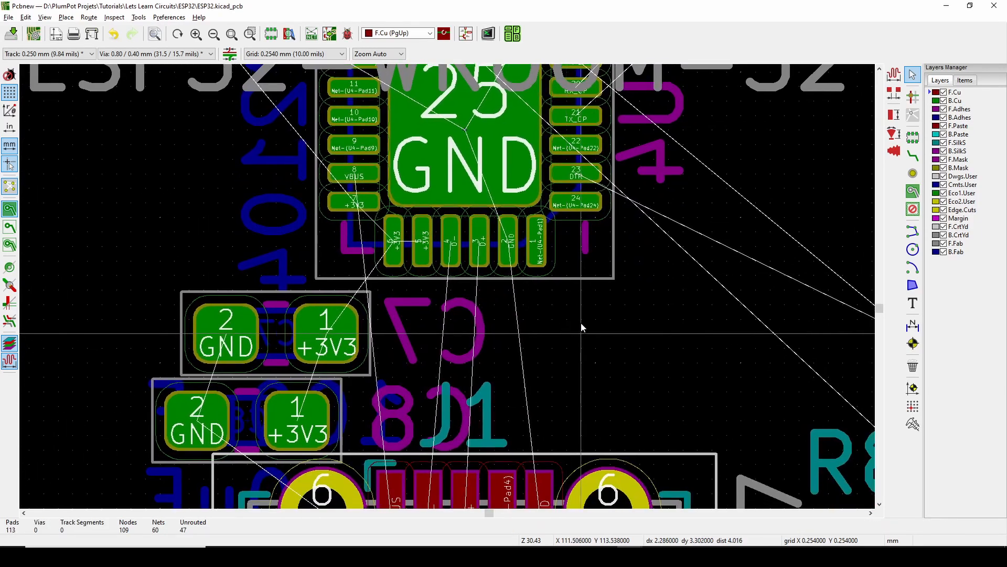
mouse_move(581, 328)
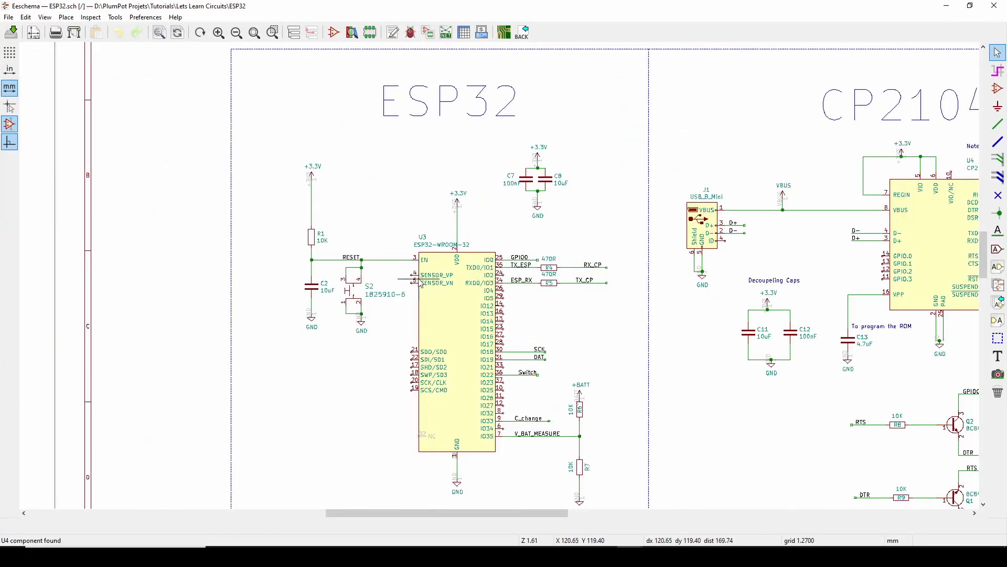
- Scroll the Eeschema view around the located CP2104 U4 before returning to the board
scroll(down, 3)
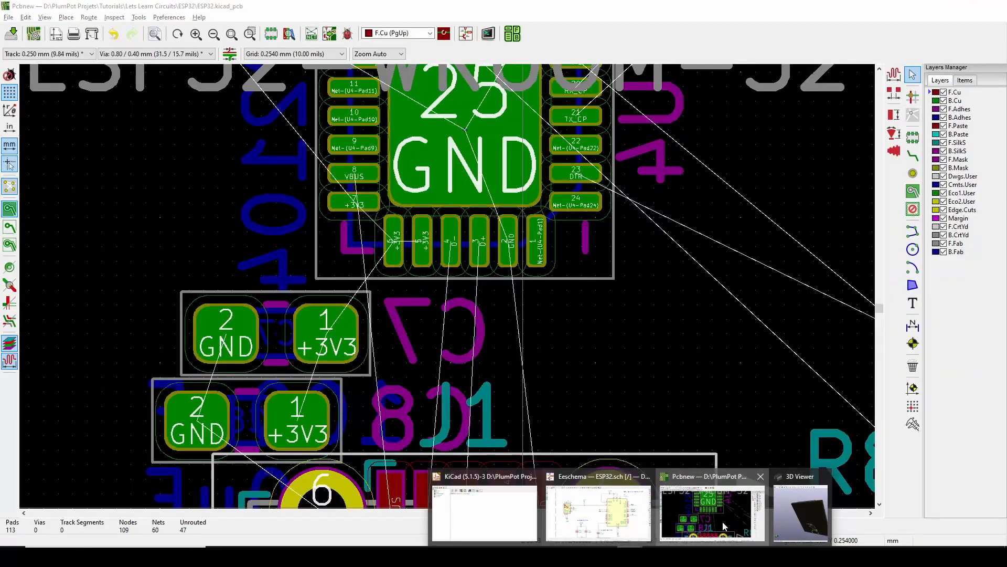
- Route USB D+/D− from the connector through two vias to the CP2104, leaving 45 unrouted
click(88, 17)
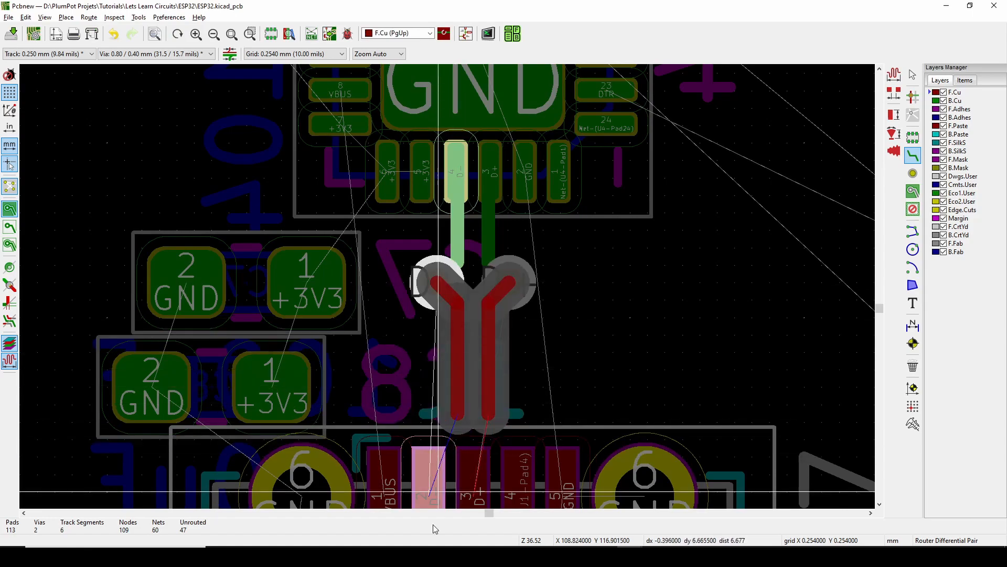
scroll(down, 3)
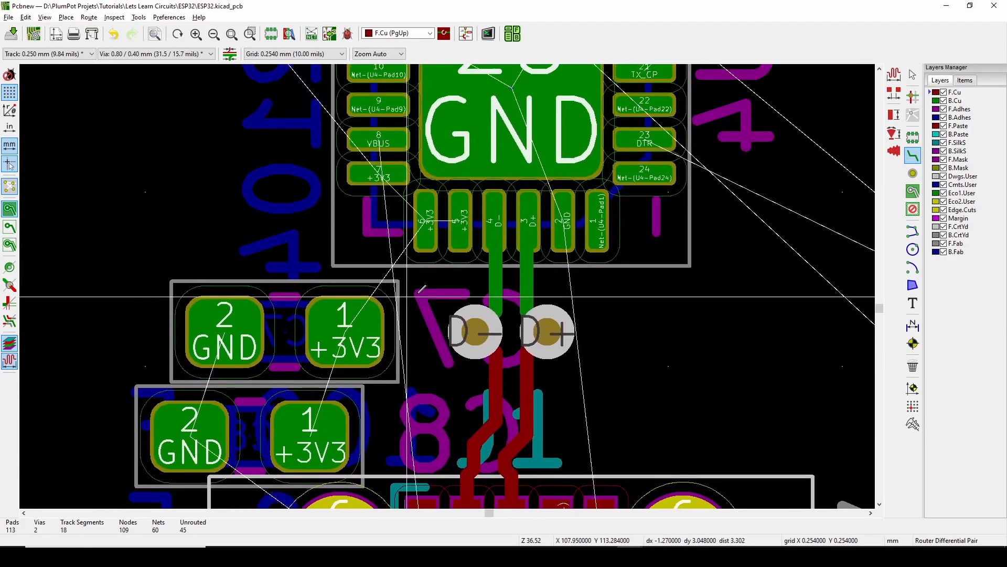
scroll(down, 3)
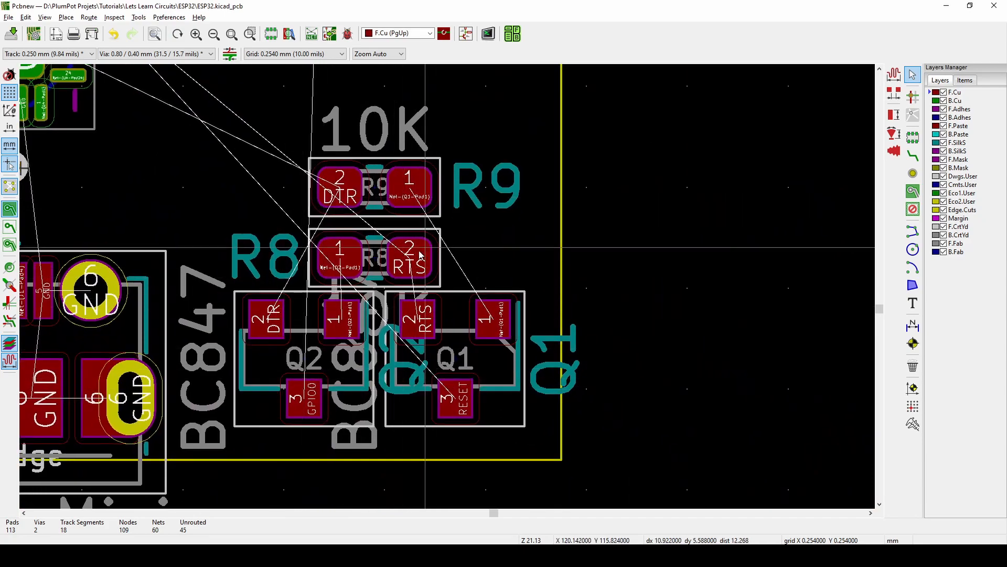
- Route two more tracks around R4/R5 and the ESP32 pads, leaving 43 unrouted
scroll(down, 3)
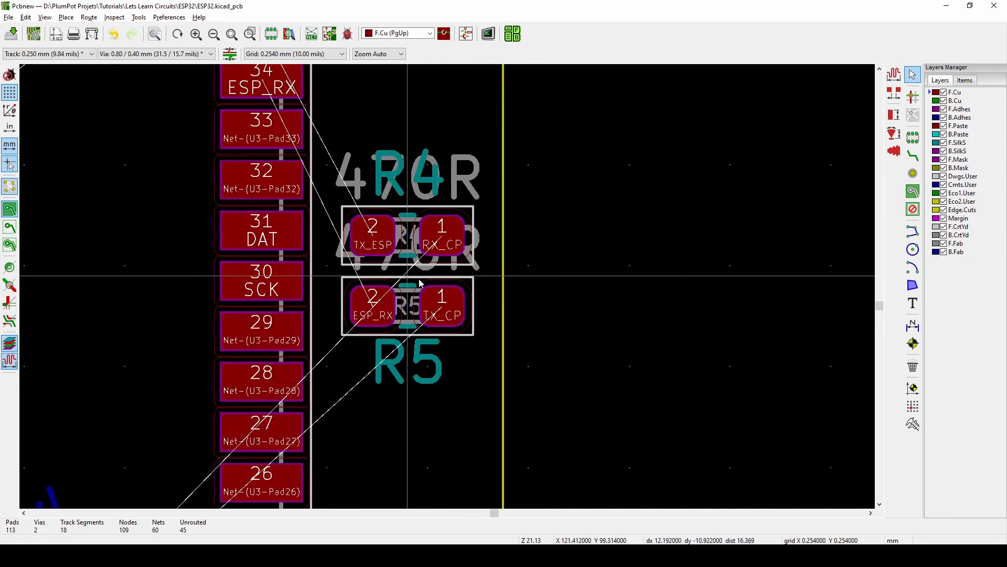
scroll(down, 3)
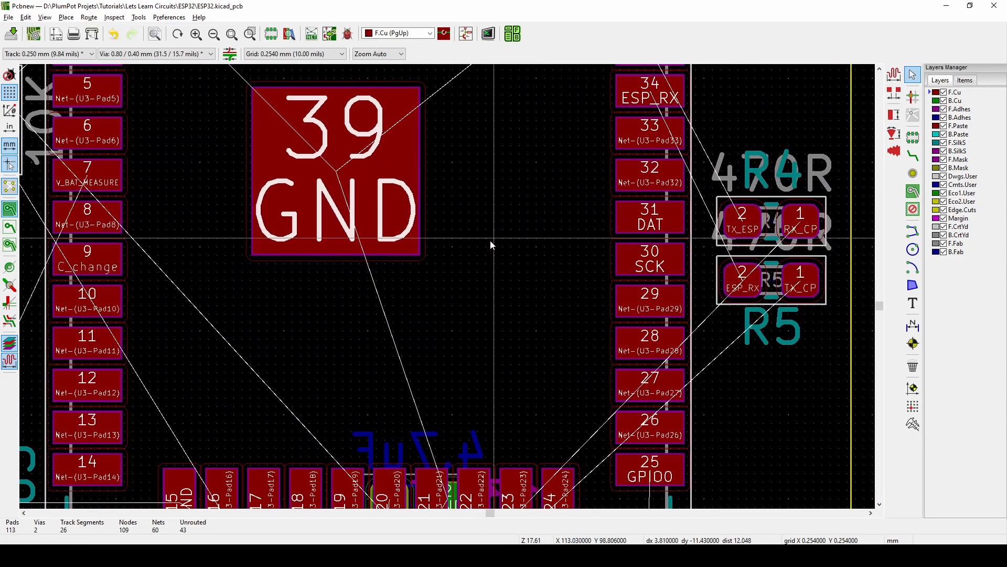
mouse_move(479, 274)
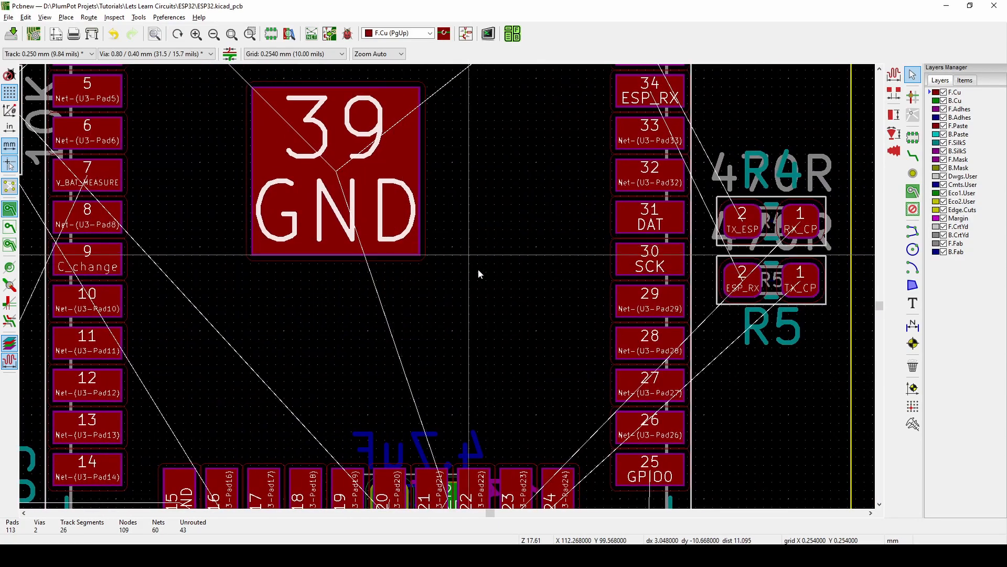
scroll(down, 3)
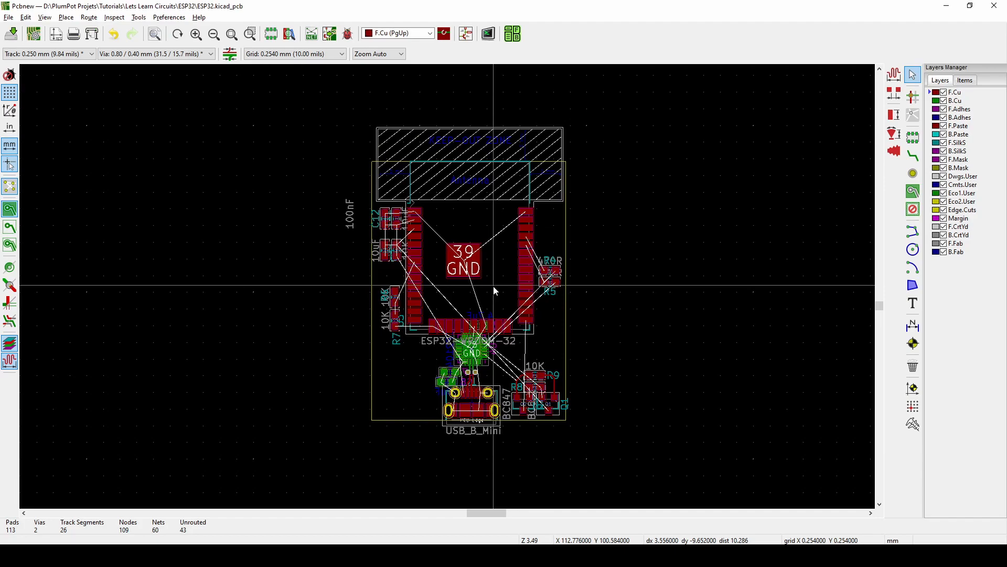
mouse_move(559, 374)
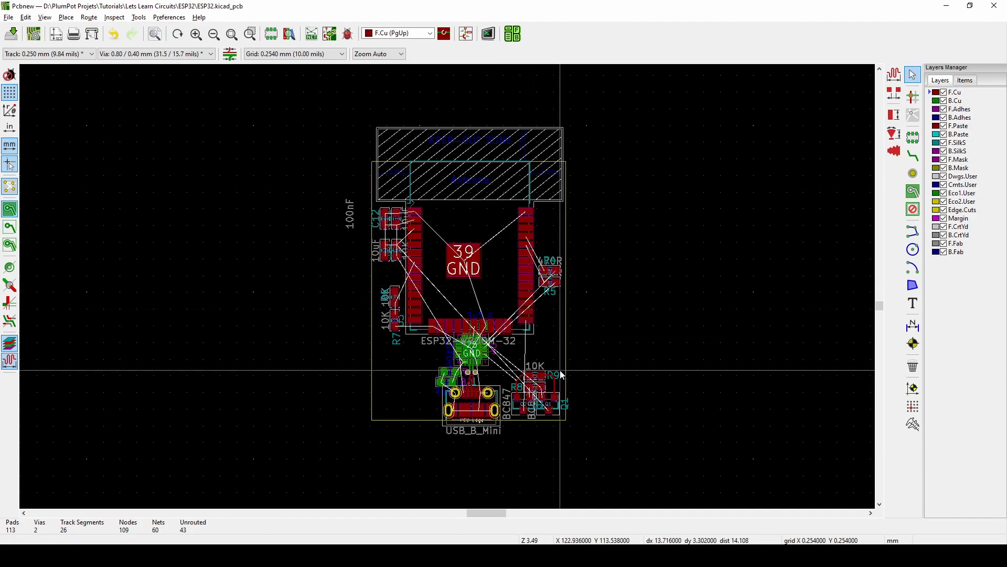
mouse_move(501, 465)
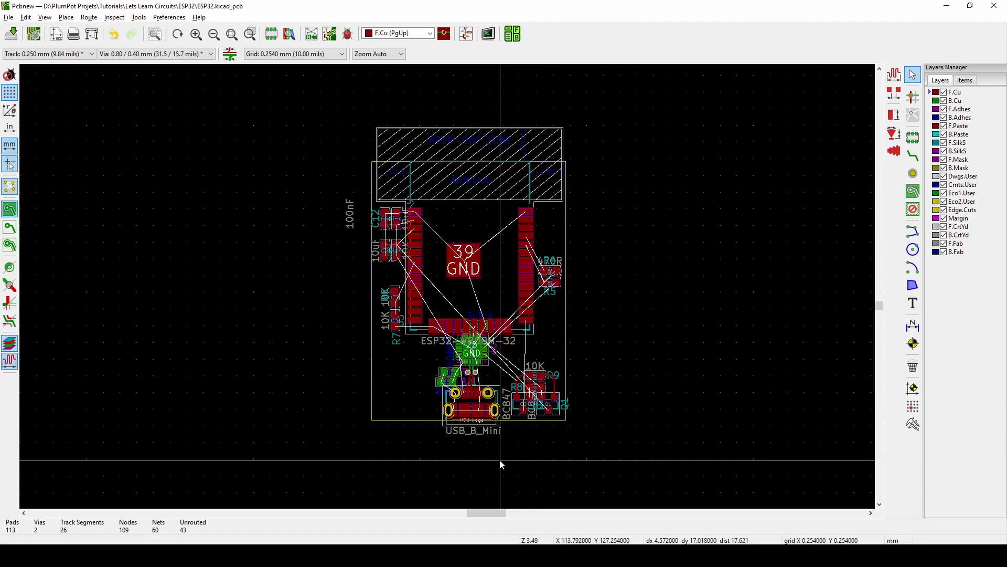